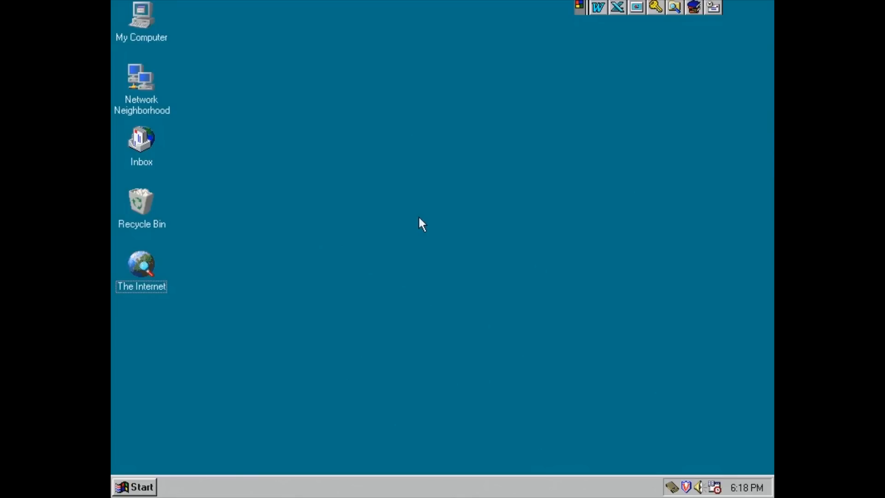
Open Internet Explorer and try Google News and YouTube, dismissing both 'cannot connect' errors.
{"action": "double_click", "coordinate": [141, 264]}
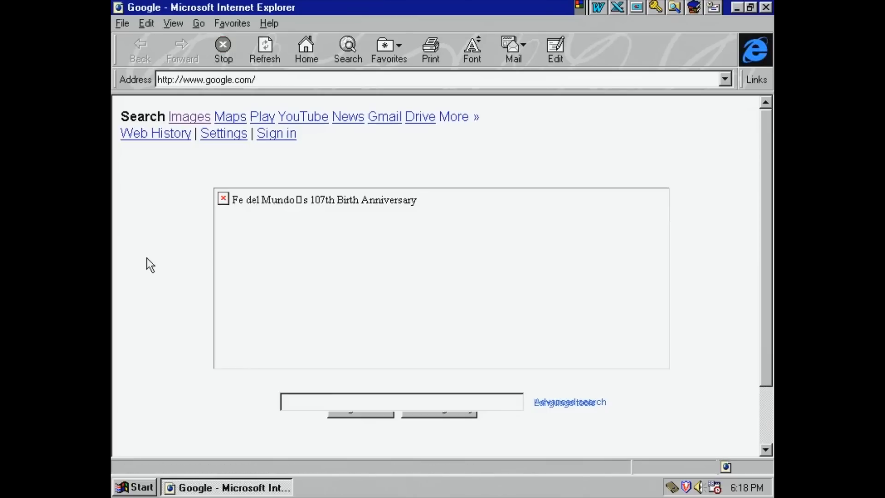
{"action": "left_click", "coordinate": [348, 116]}
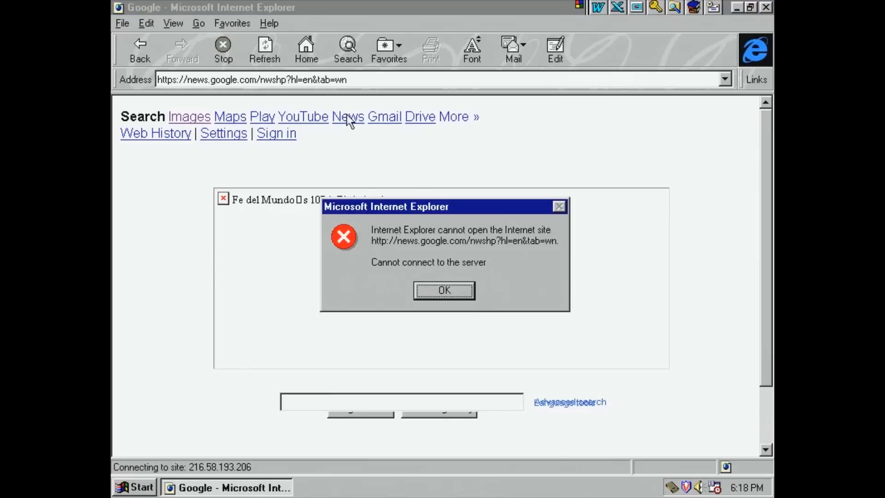
{"action": "left_click", "coordinate": [443, 289]}
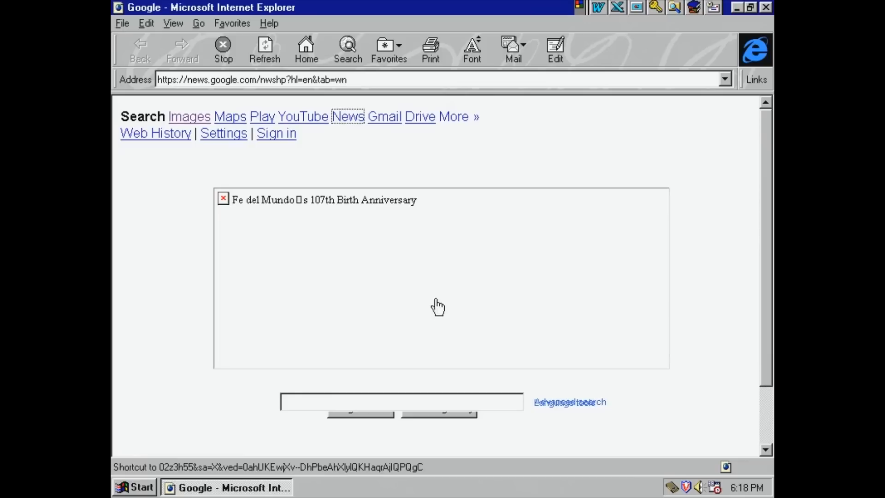
{"action": "left_click", "coordinate": [304, 116]}
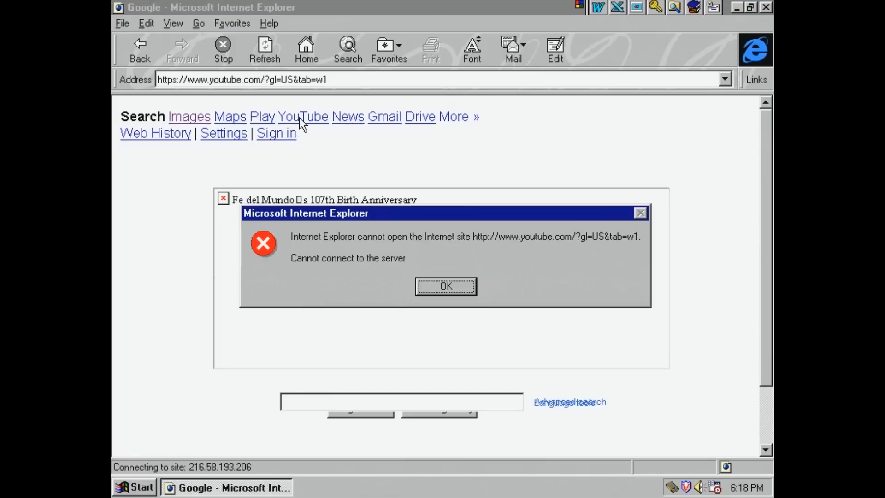
{"action": "left_click", "coordinate": [444, 287]}
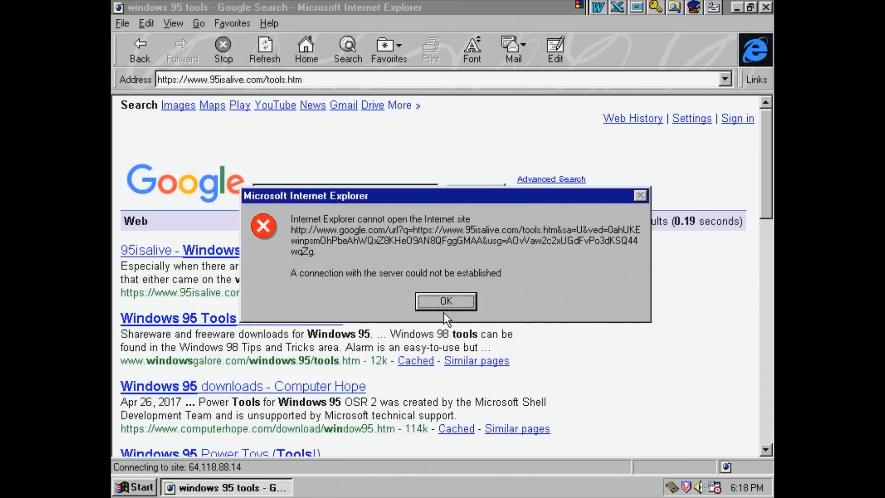
Dismiss the error, load the 95isalive tools.htm page over plain http and scroll its tool list.
{"action": "left_click", "coordinate": [446, 301]}
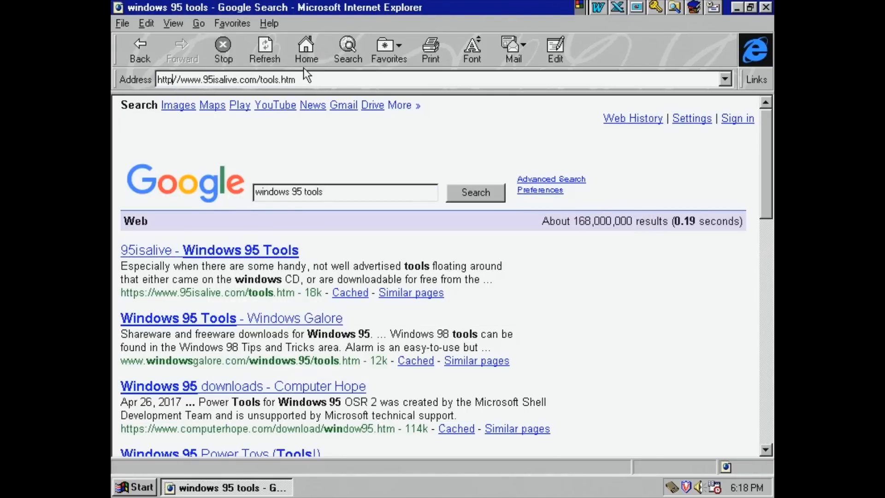
{"action": "left_click", "coordinate": [209, 249]}
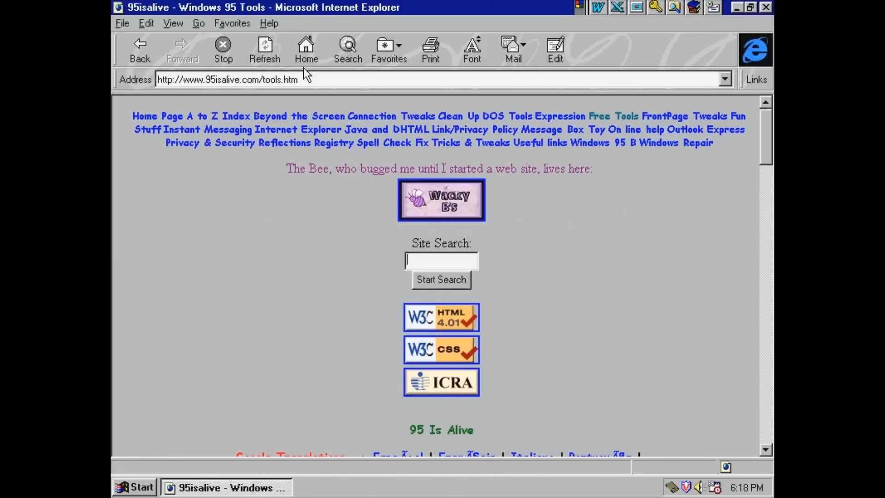
{"action": "scroll", "scroll_direction": "down", "scroll_amount": 3}
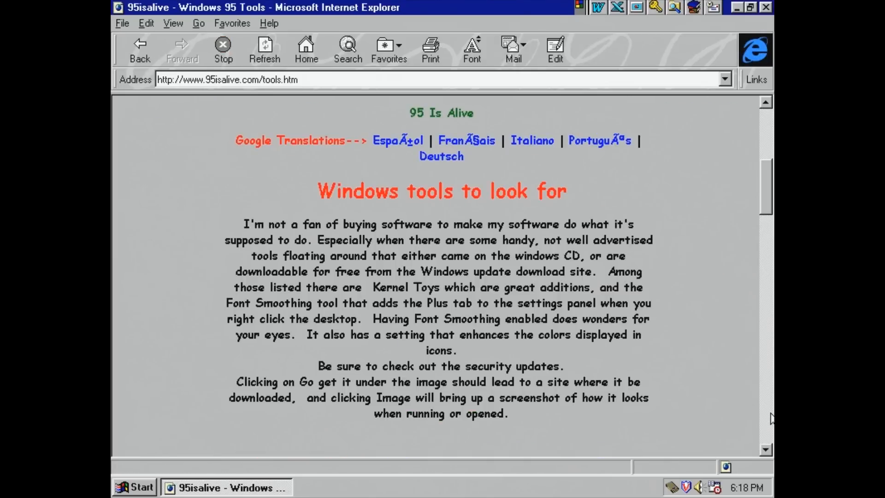
{"action": "scroll", "scroll_direction": "down", "scroll_amount": 3}
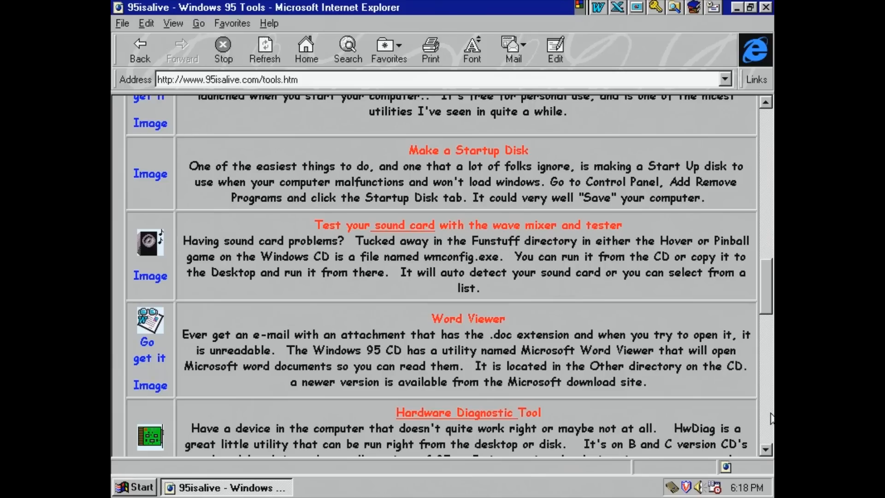
{"action": "scroll", "scroll_direction": "down", "scroll_amount": 3}
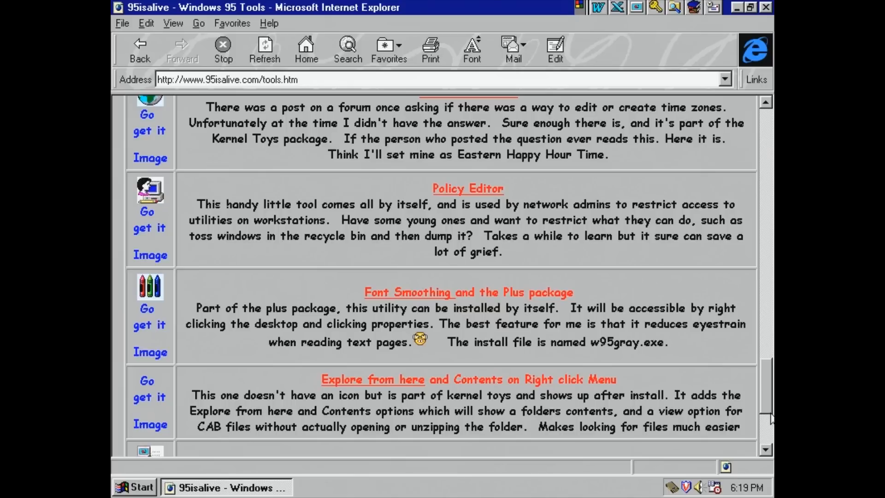
{"action": "scroll", "scroll_direction": "down", "scroll_amount": 3}
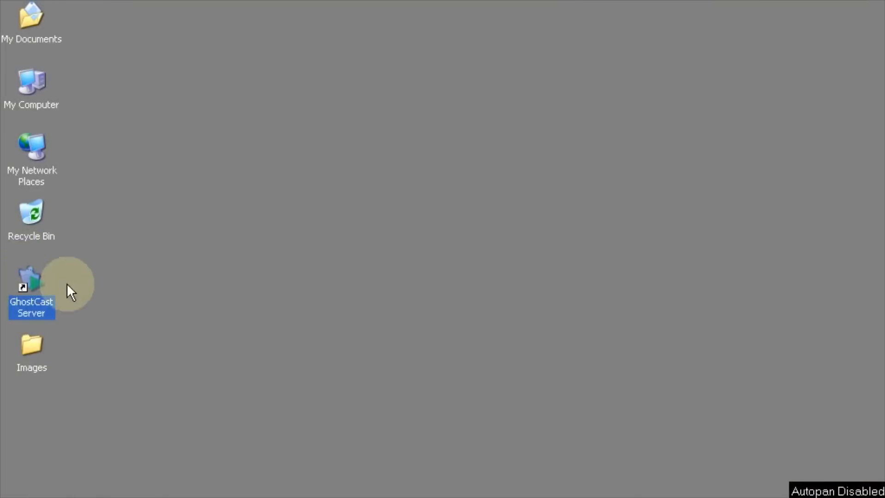
Create GhostCast session Micron1 saving an image into the Images folder, and accept clients.
{"action": "double_click", "coordinate": [31, 282]}
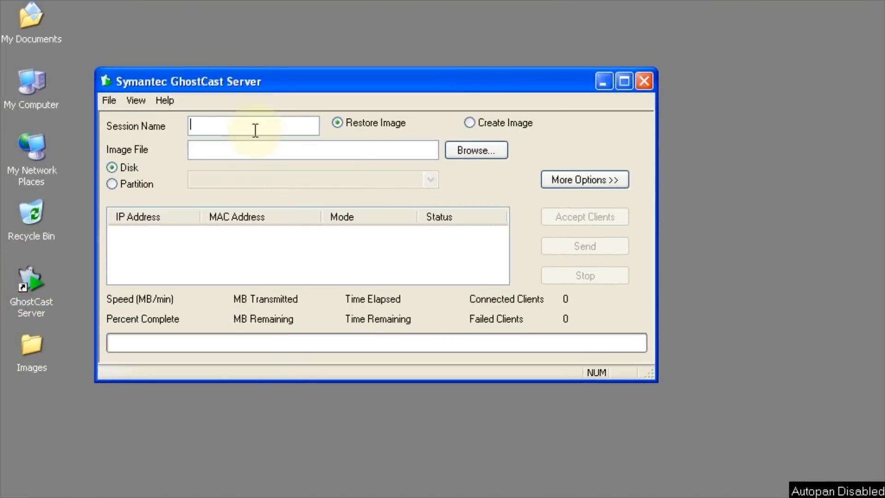
{"action": "type", "text": "Micron1"}
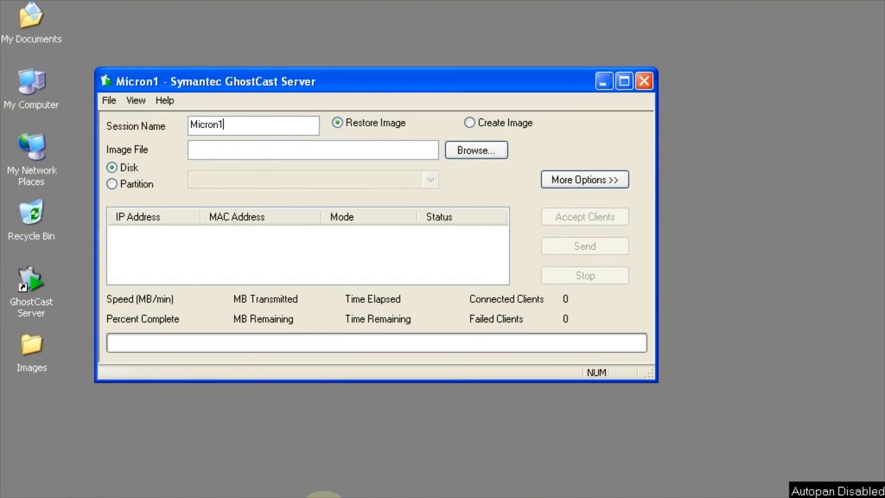
{"action": "left_click", "coordinate": [470, 123]}
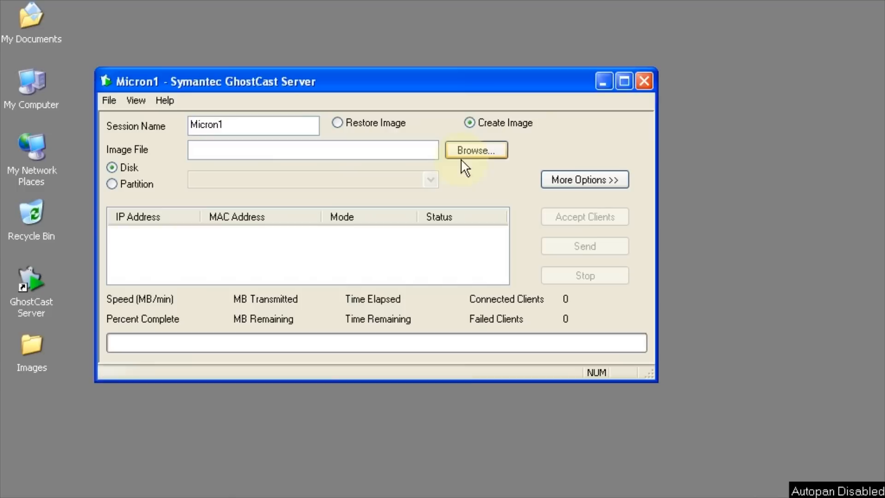
{"action": "left_click", "coordinate": [475, 149]}
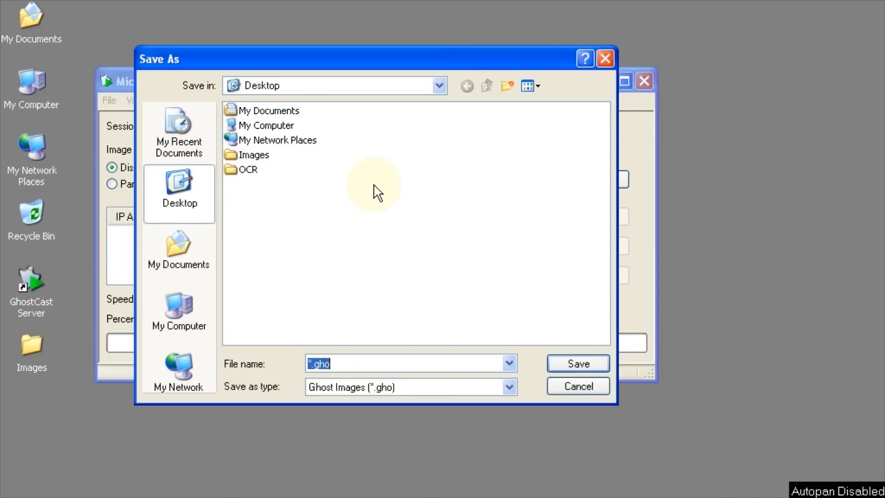
{"action": "double_click", "coordinate": [255, 155]}
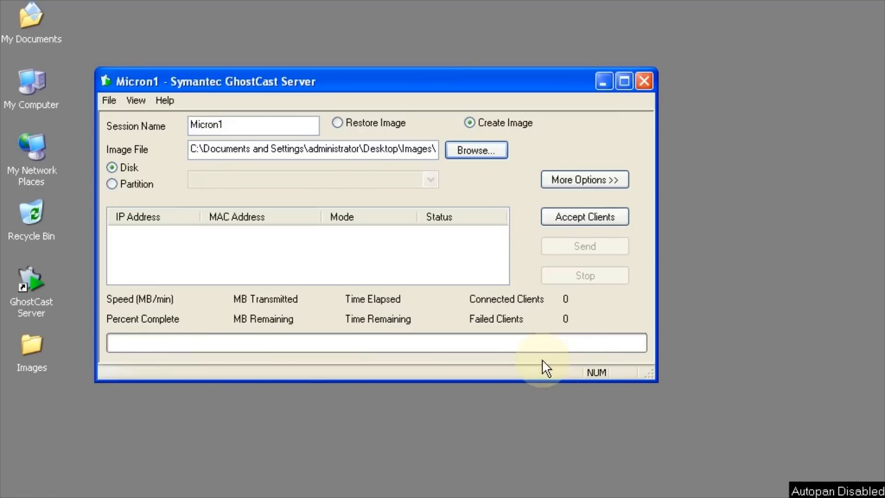
{"action": "left_click", "coordinate": [584, 216]}
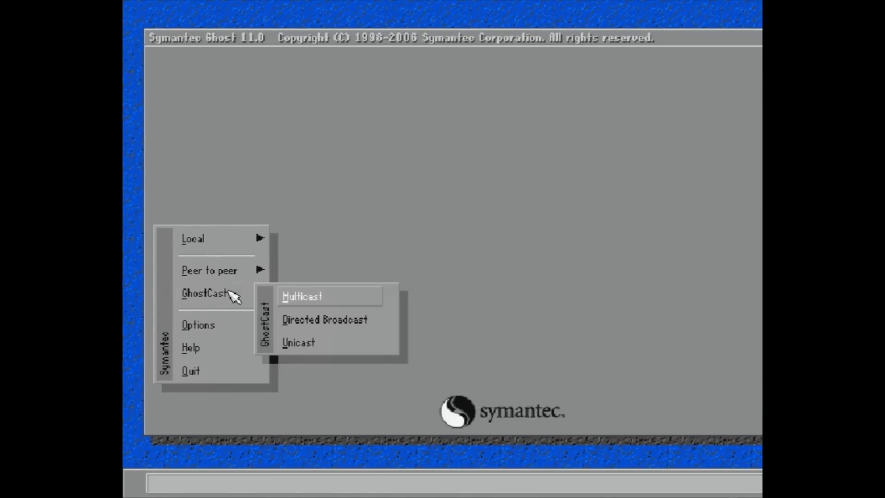
{"action": "mouse_move", "coordinate": [297, 314]}
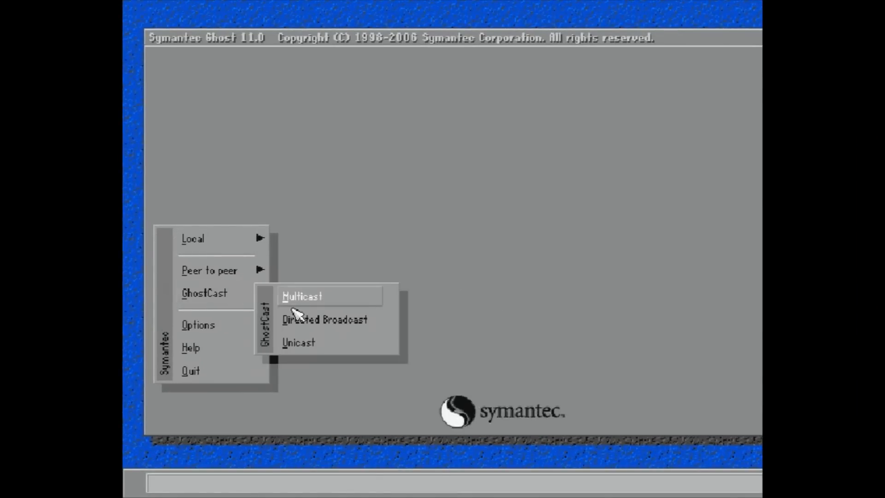
Join the Micron1 multicast session with Fast compression and confirm creating the image.
{"action": "left_click", "coordinate": [303, 296]}
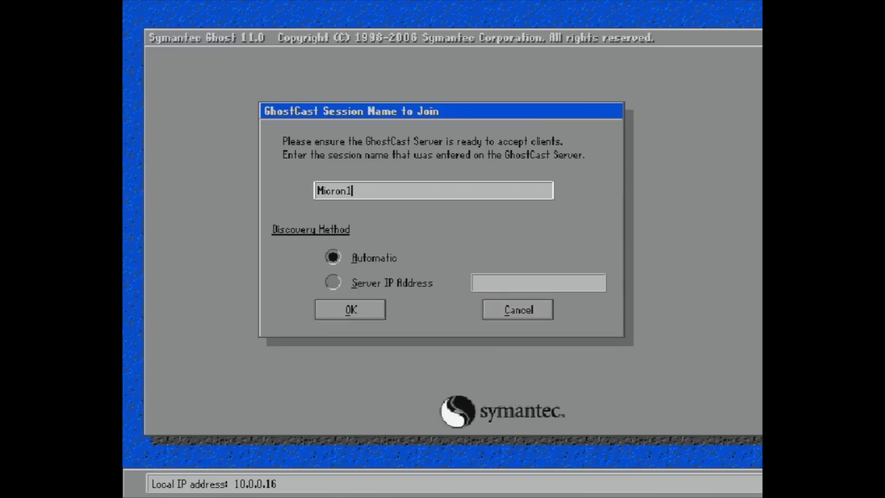
{"action": "left_click", "coordinate": [349, 309]}
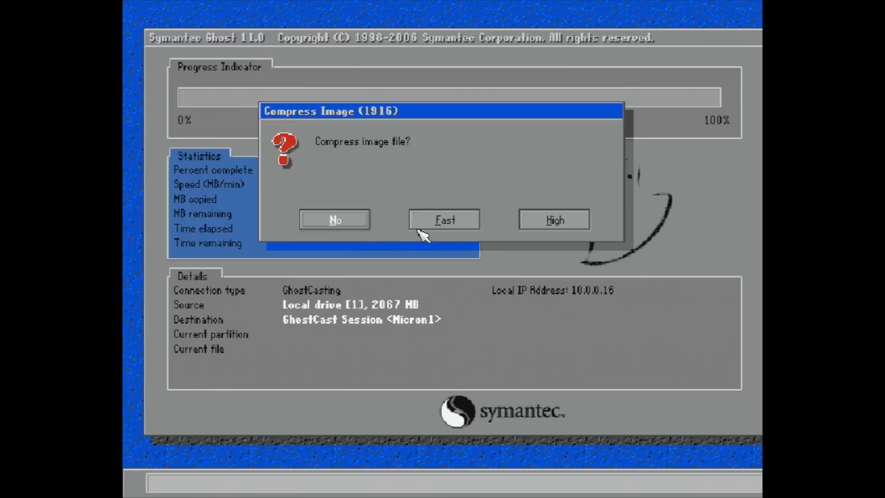
{"action": "left_click", "coordinate": [443, 220]}
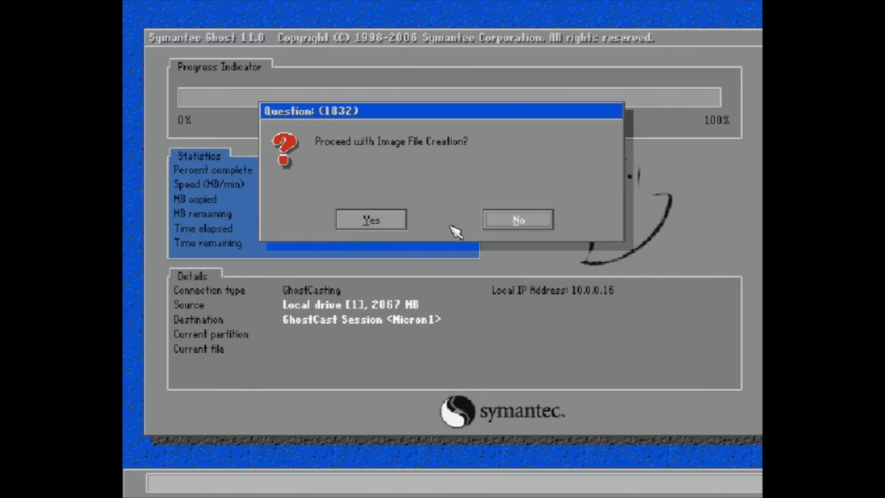
{"action": "left_click", "coordinate": [370, 219]}
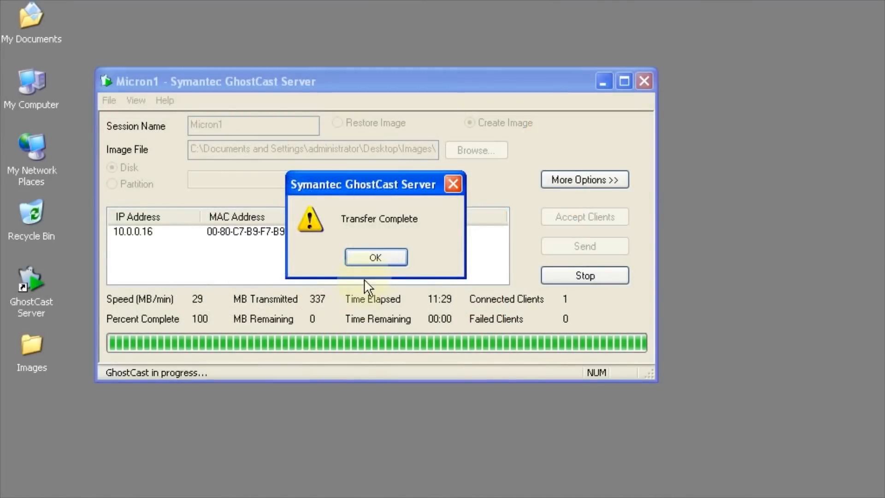
Acknowledge the Transfer Complete message once the 337 MB image reaches 100%.
{"action": "left_click", "coordinate": [375, 256]}
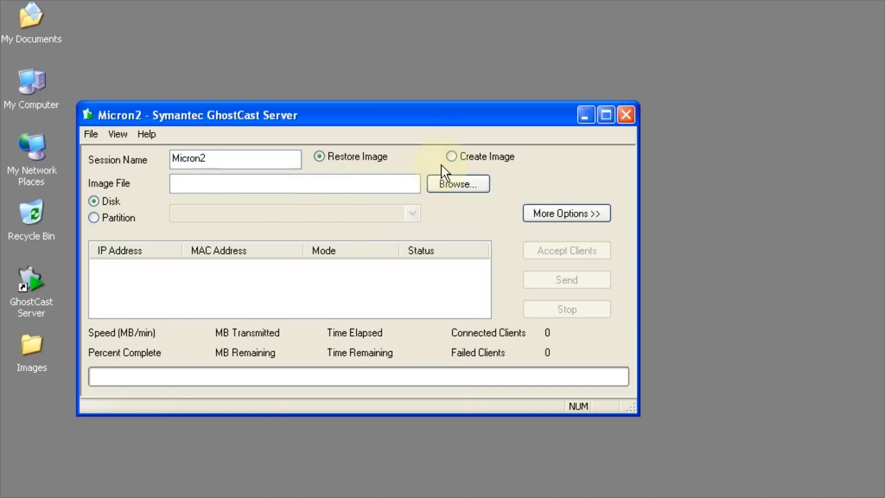
{"action": "mouse_move", "coordinate": [426, 180]}
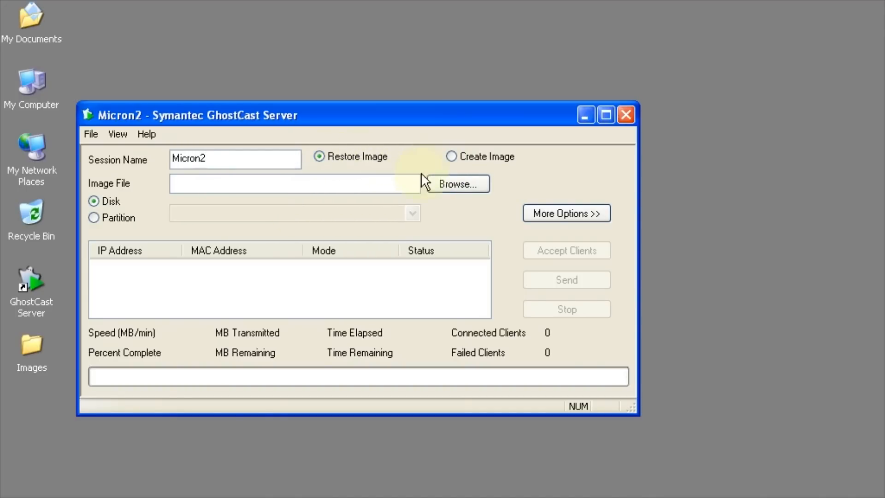
Choose the Images folder image file for Micron2 and let clients join.
{"action": "left_click", "coordinate": [455, 183]}
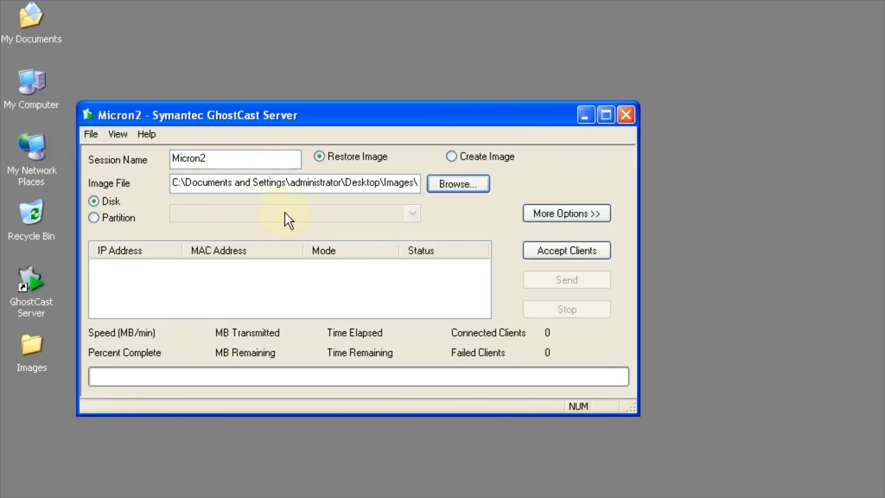
{"action": "left_click", "coordinate": [566, 250]}
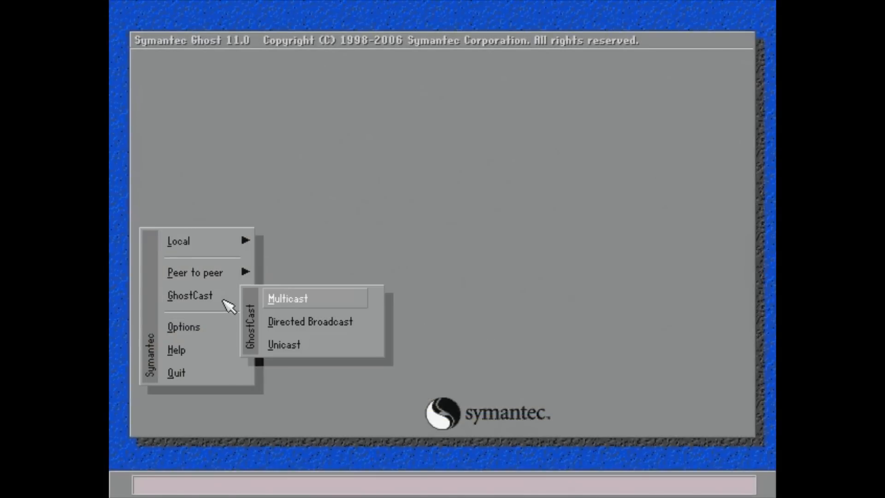
{"action": "mouse_move", "coordinate": [310, 321]}
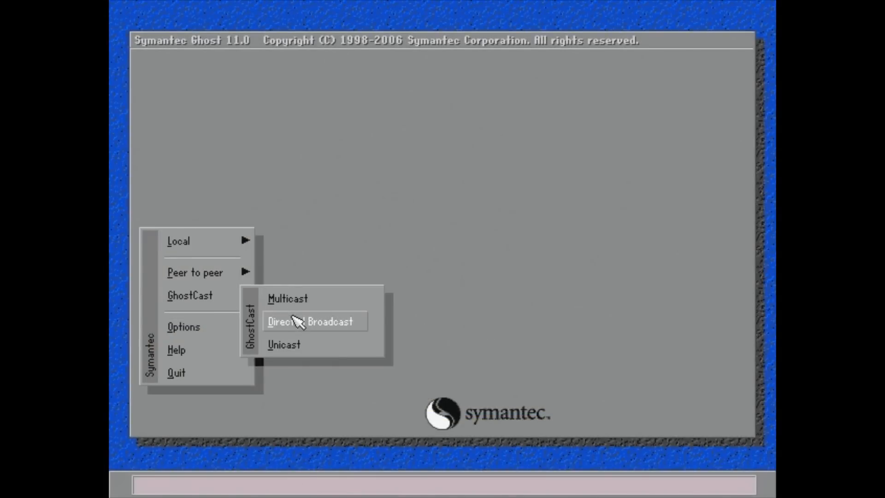
Join Micron2 by directed broadcast, accept the drive details and approve overwriting the drive.
{"action": "left_click", "coordinate": [311, 321]}
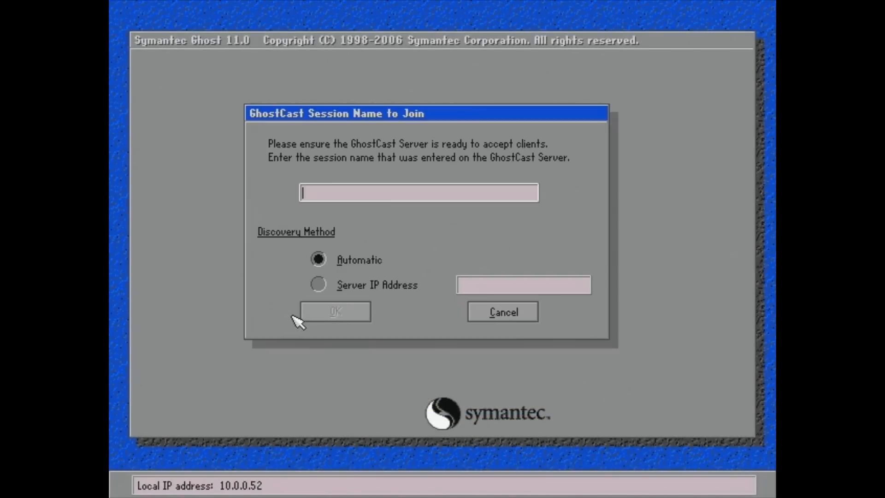
{"action": "type", "text": "Micron2"}
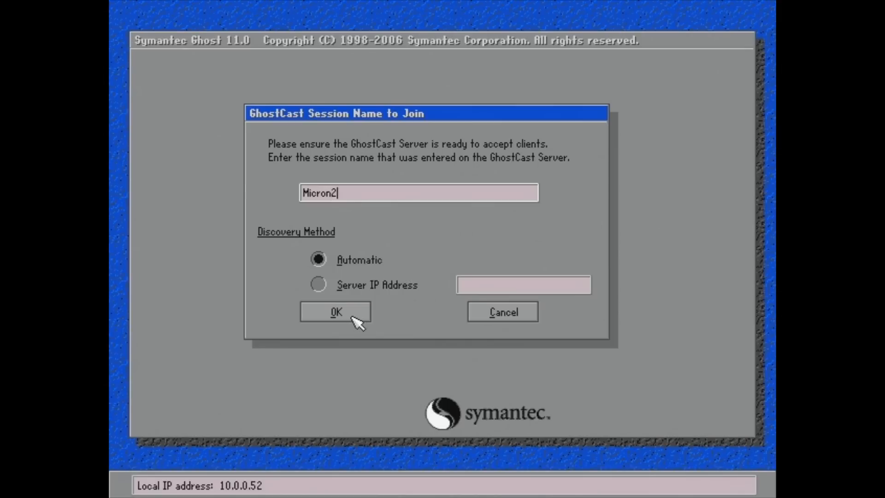
{"action": "left_click", "coordinate": [335, 312]}
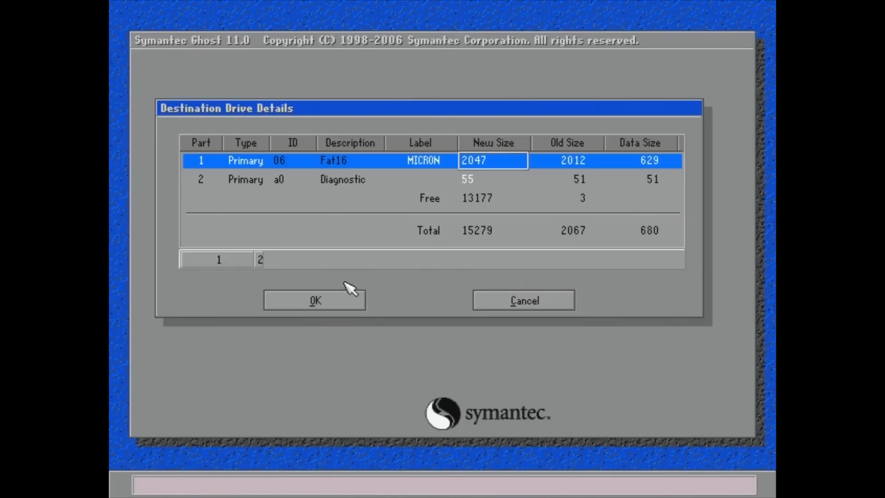
{"action": "left_click", "coordinate": [314, 300]}
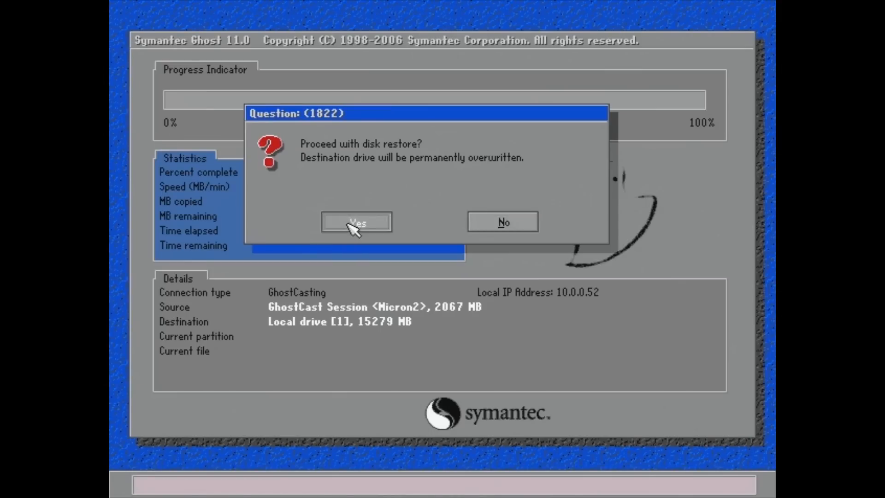
{"action": "left_click", "coordinate": [356, 222]}
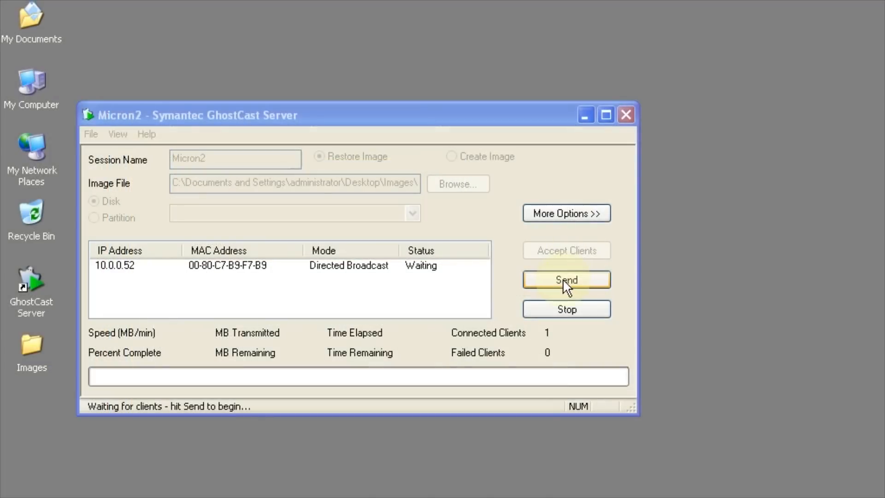
Send the Micron2 image to the waiting client at 10.0.0.52.
{"action": "left_click", "coordinate": [566, 279]}
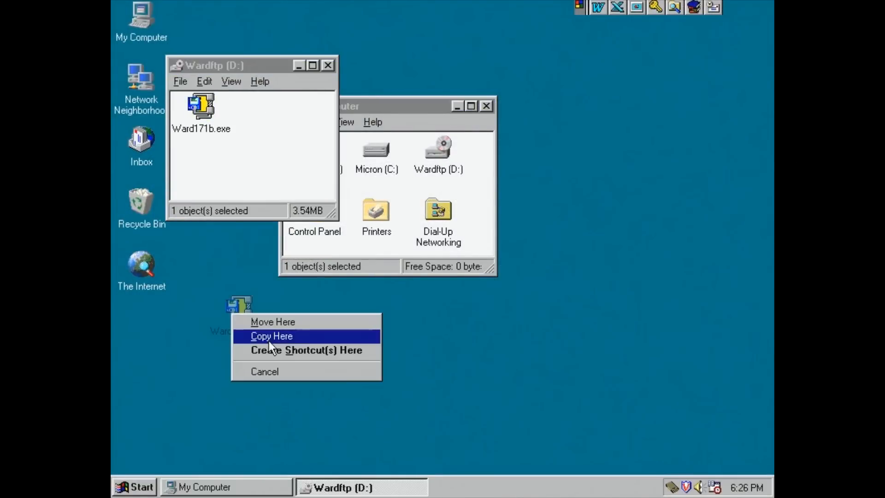
Copy Ward171b.exe to the desktop and launch the War FTP installer.
{"action": "left_click", "coordinate": [271, 336]}
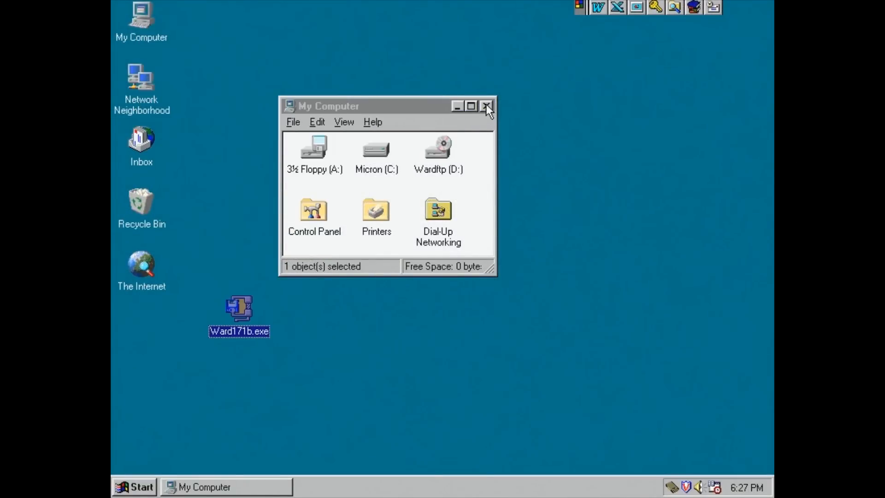
{"action": "double_click", "coordinate": [239, 311]}
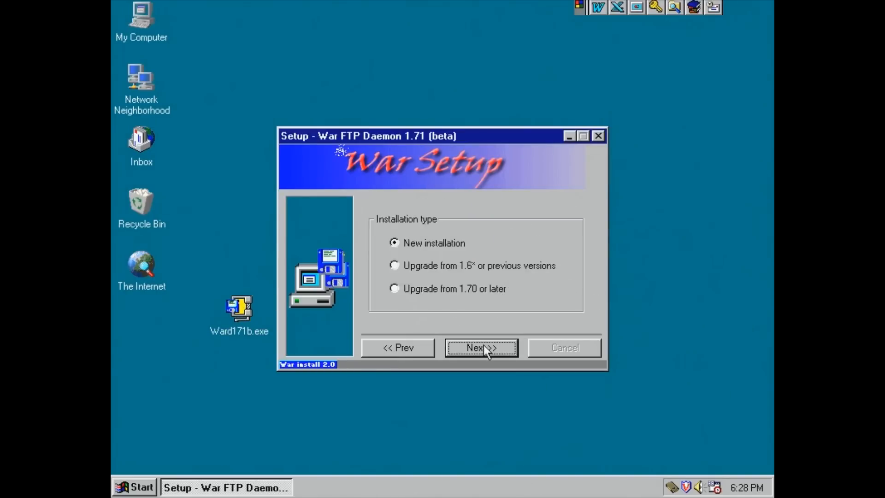
Start a new install as system service Rototron, tag WARSVR, with root C:\ftp.
{"action": "left_click", "coordinate": [480, 347]}
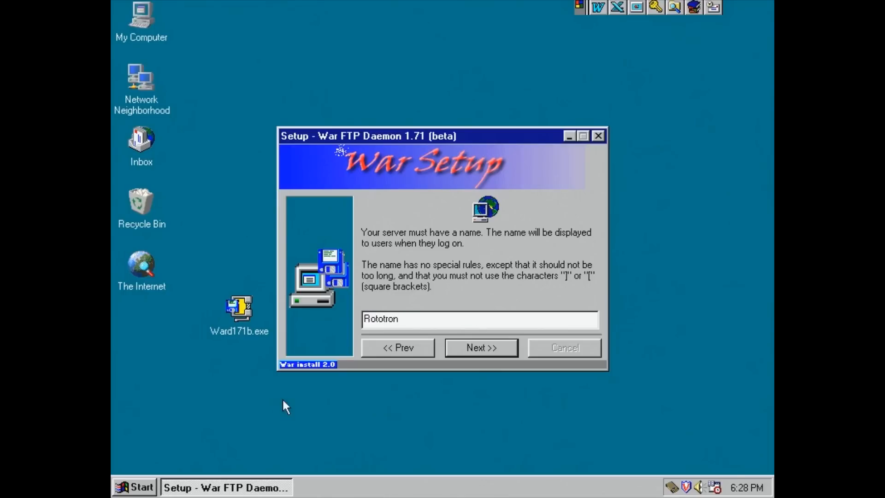
{"action": "left_click", "coordinate": [481, 347]}
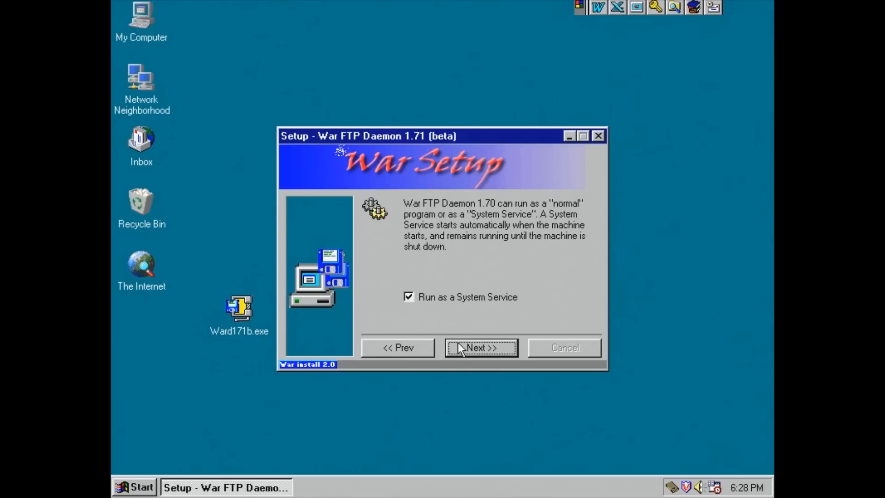
{"action": "left_click", "coordinate": [481, 347]}
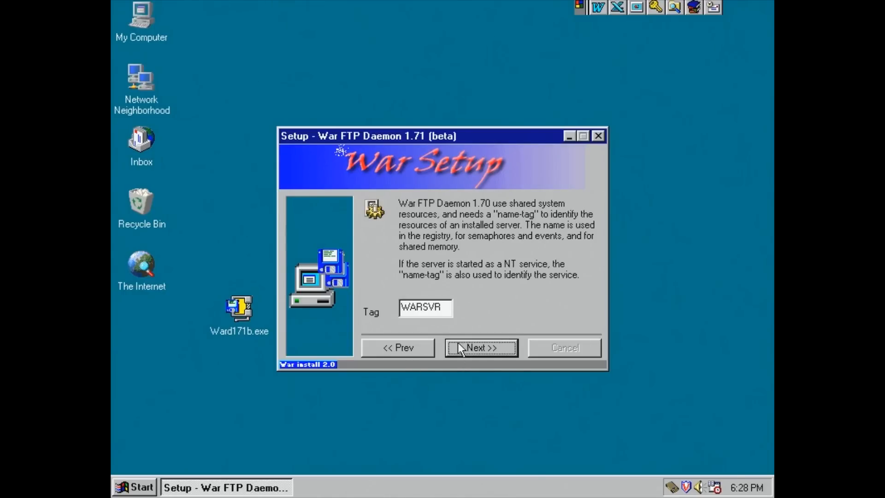
{"action": "left_click", "coordinate": [480, 347]}
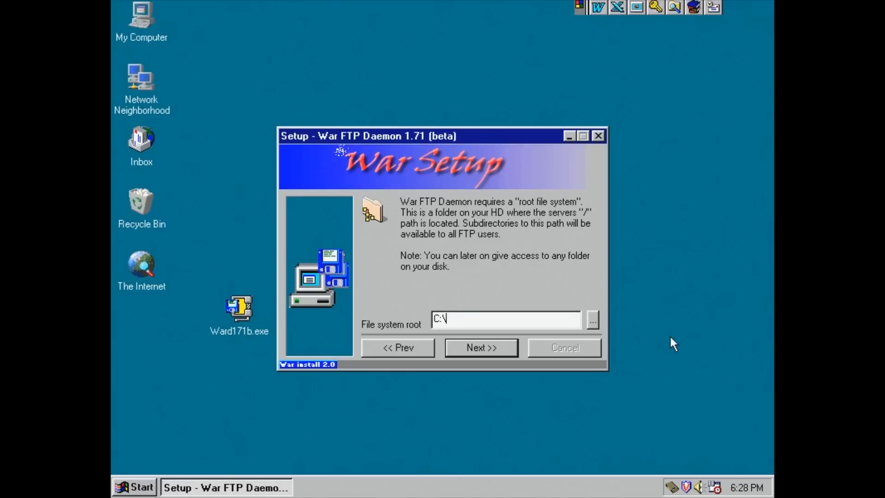
{"action": "type", "text": "ftp"}
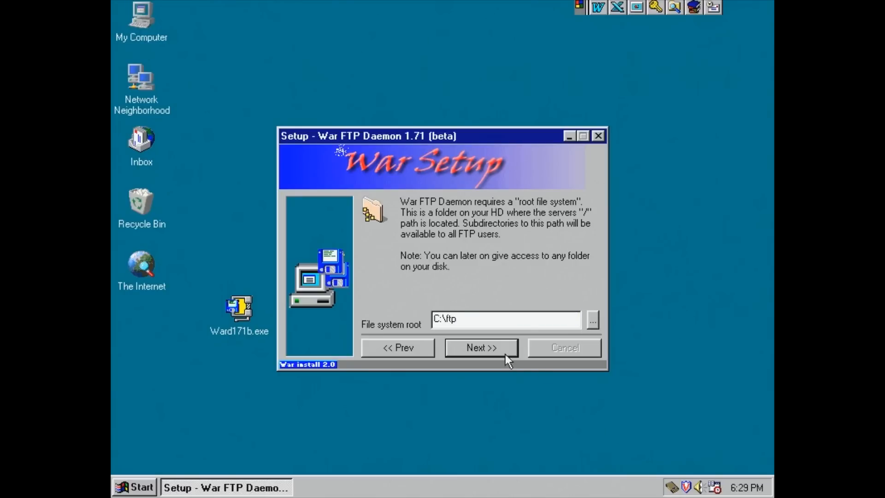
{"action": "left_click", "coordinate": [480, 347]}
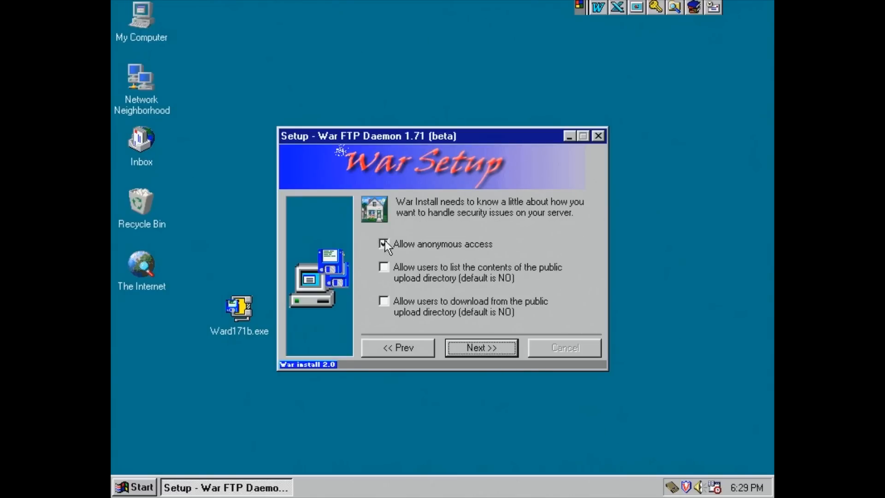
Turn off anonymous access, accept the administrator password, and finish installing.
{"action": "left_click", "coordinate": [384, 244]}
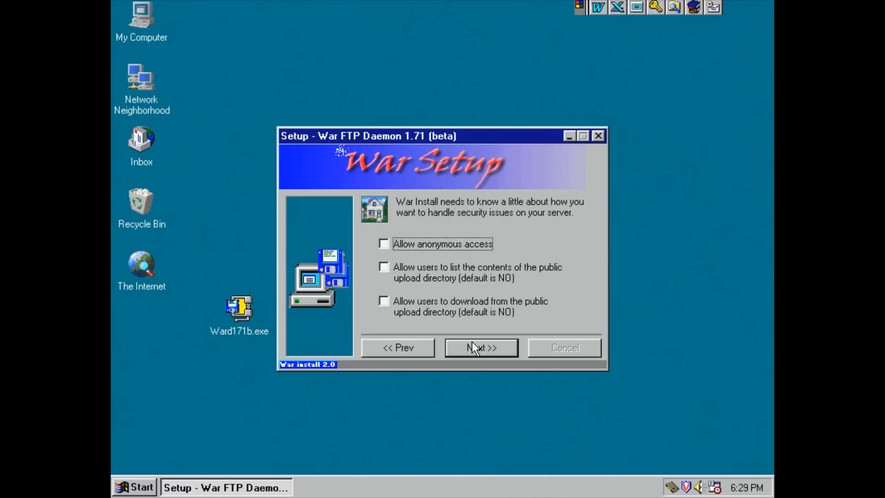
{"action": "left_click", "coordinate": [481, 347]}
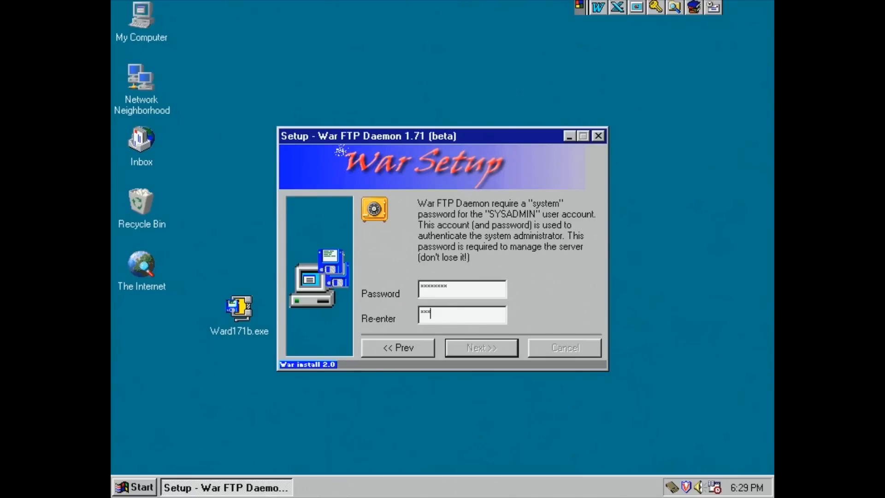
{"action": "left_click", "coordinate": [481, 348]}
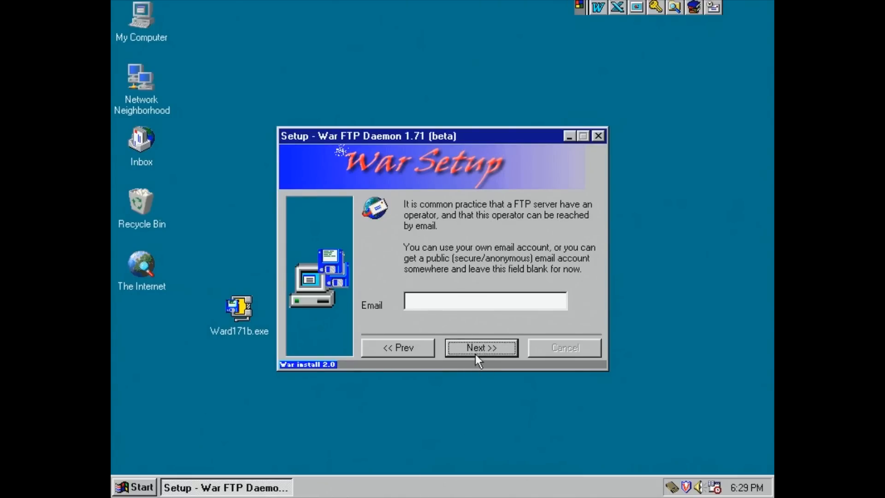
{"action": "left_click", "coordinate": [480, 347]}
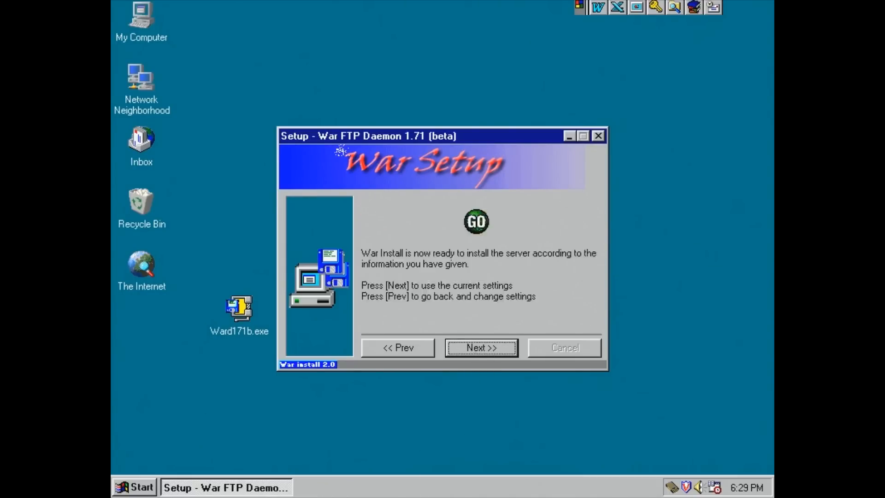
{"action": "left_click", "coordinate": [481, 347]}
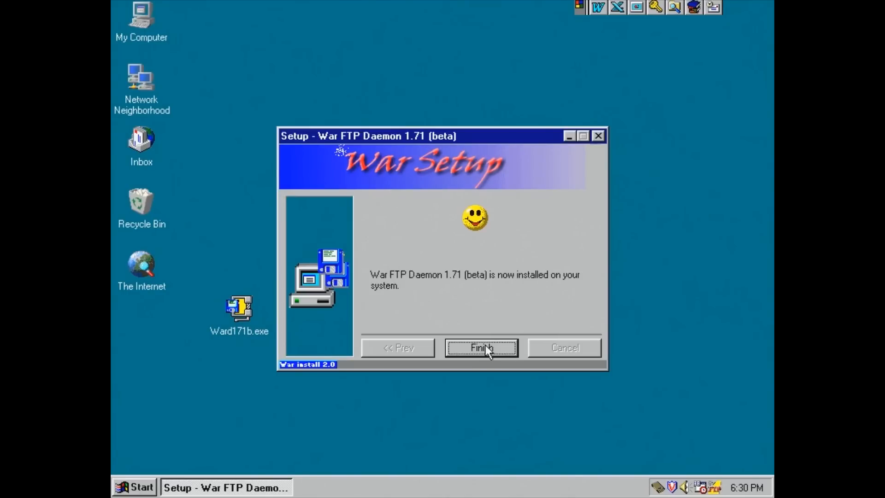
{"action": "left_click", "coordinate": [480, 347]}
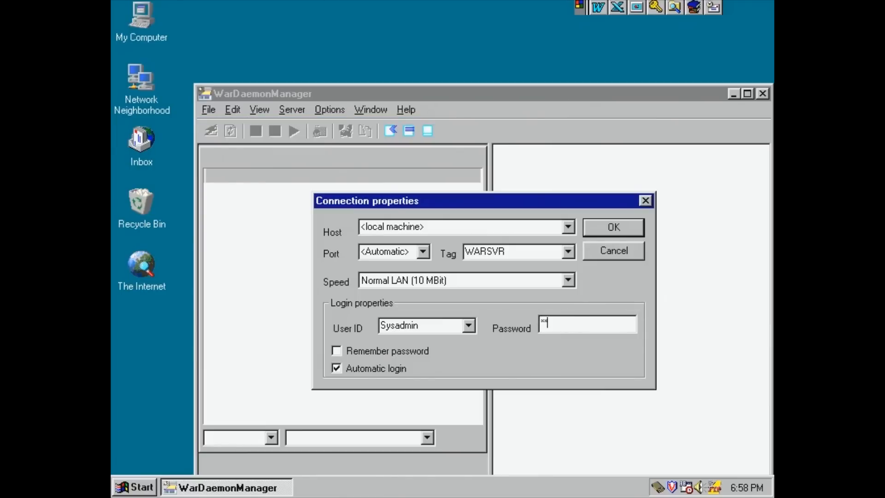
Log in to the local War FTP server as Sysadmin with its password.
{"action": "left_click", "coordinate": [613, 226]}
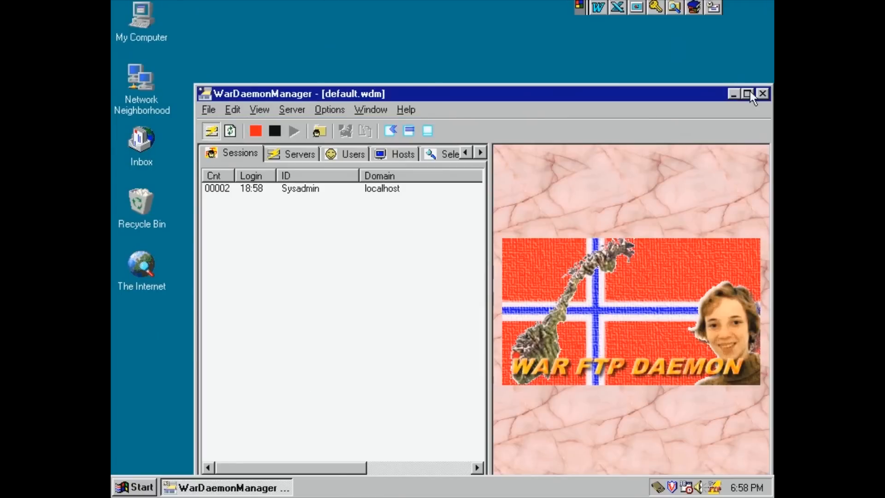
{"action": "left_click", "coordinate": [747, 93]}
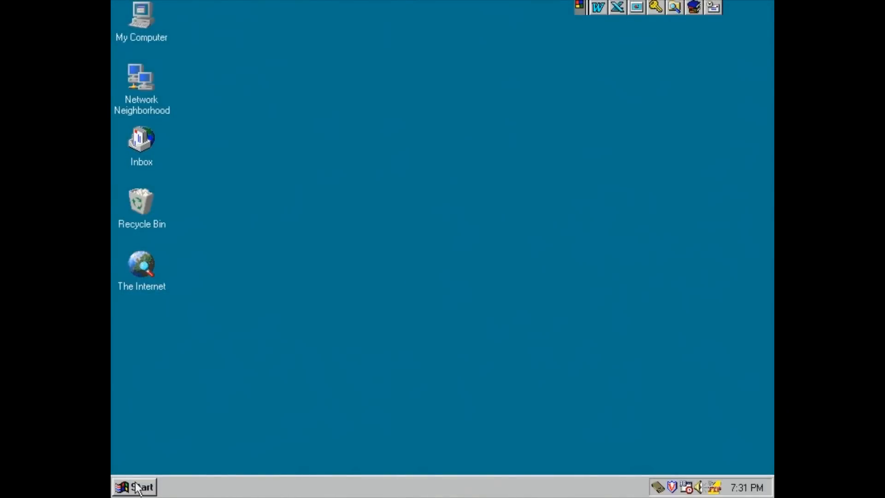
Open an MS-DOS Prompt, change to C:\EMP, list its files, and run emp20.
{"action": "left_click", "coordinate": [135, 487]}
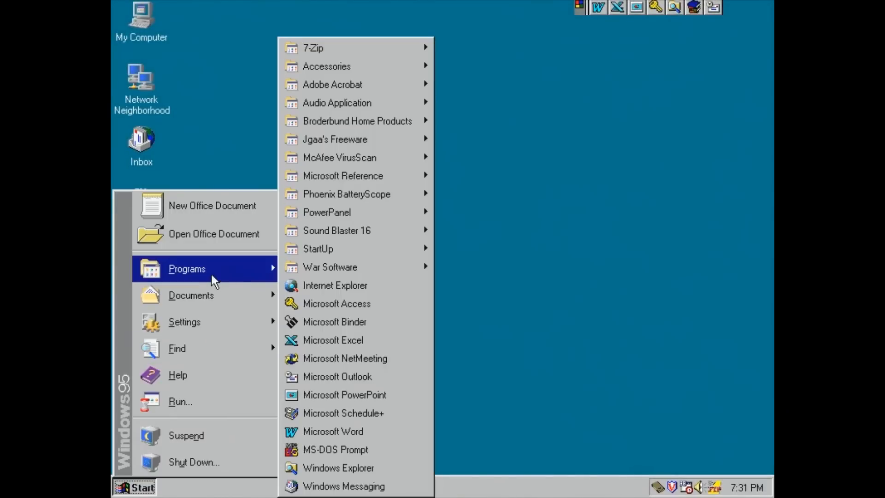
{"action": "mouse_move", "coordinate": [335, 449]}
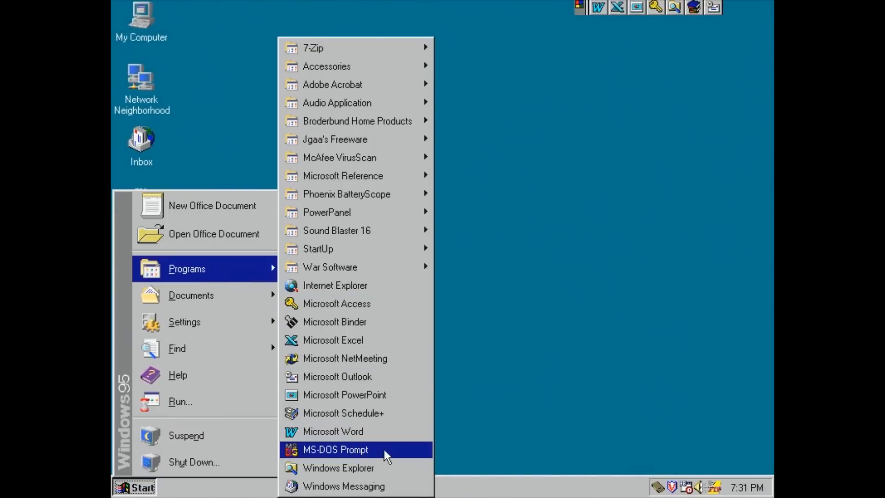
{"action": "left_click", "coordinate": [335, 449]}
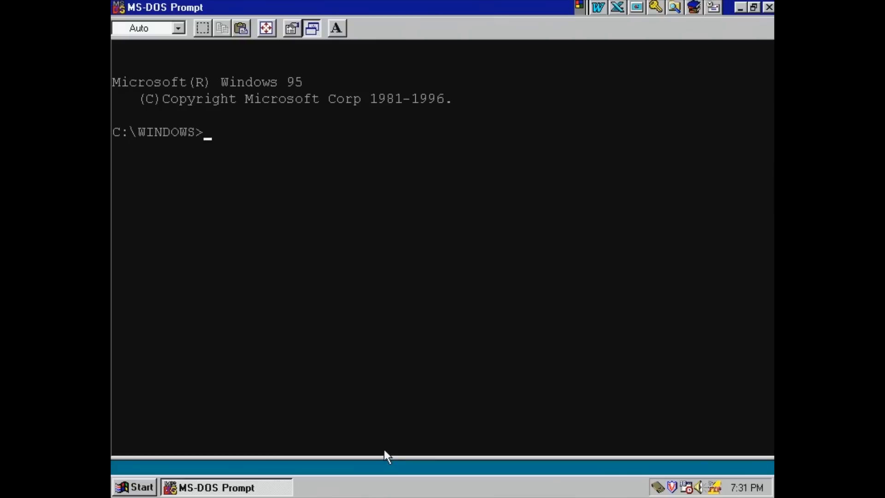
{"action": "type", "text": "cd\\"}
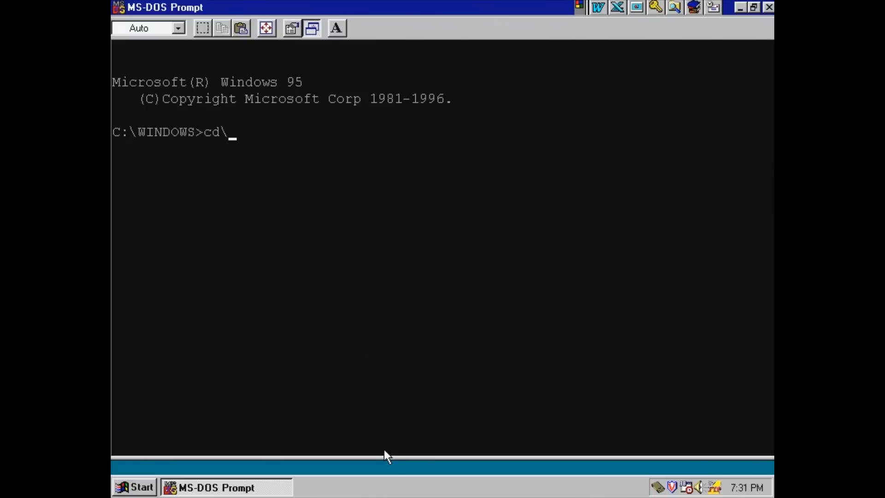
{"action": "type", "text": "emp"}
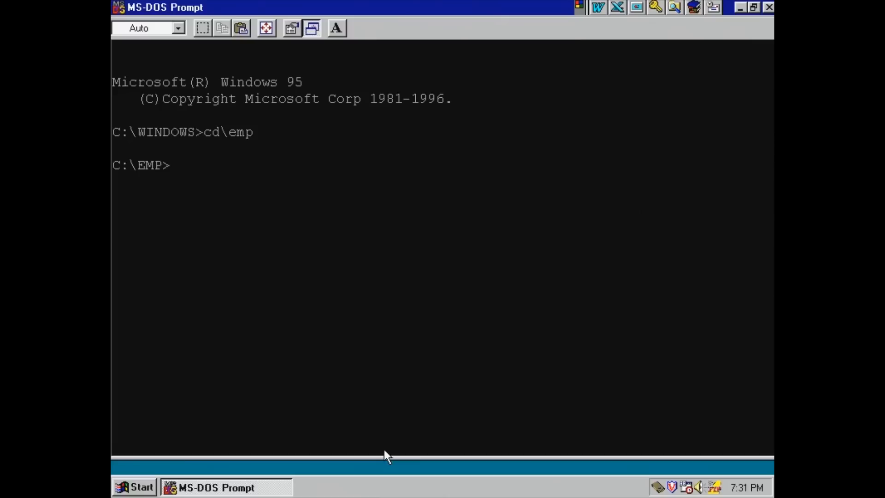
{"action": "type", "text": "dir"}
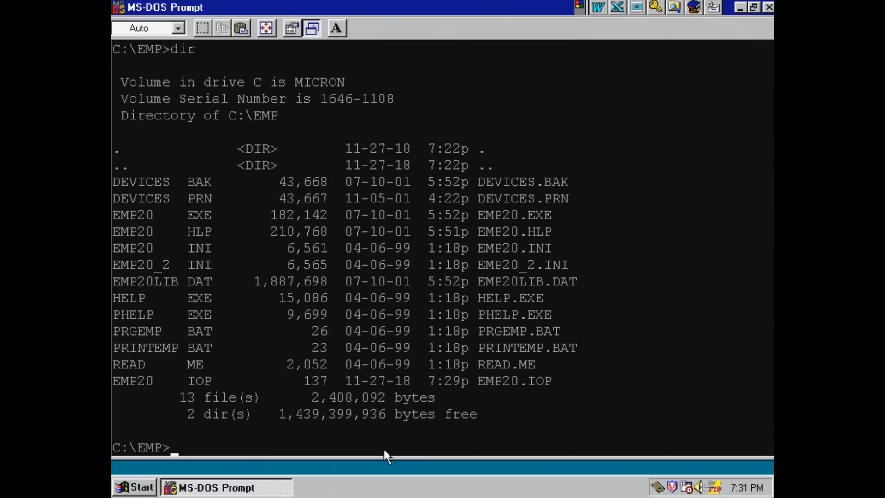
{"action": "type", "text": "emp20"}
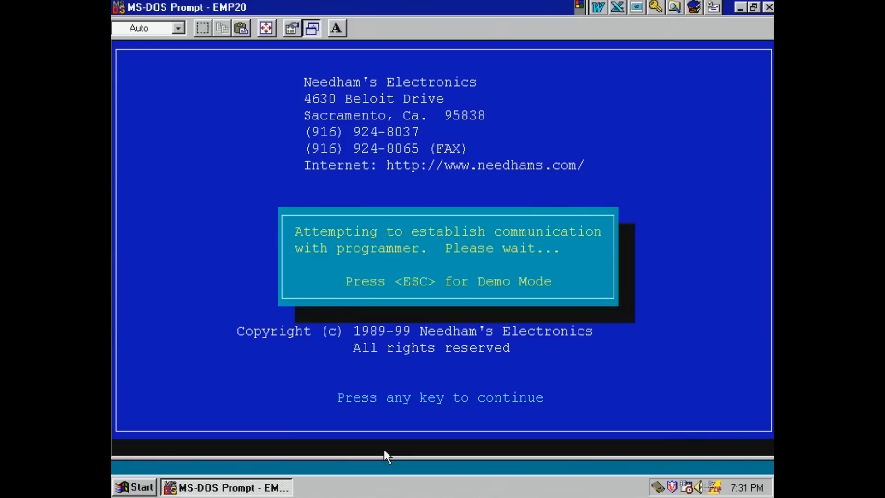
Dismiss the Needham's Electronics splash screen with Escape so EMP20 continues starting.
{"action": "key", "text": "Escape"}
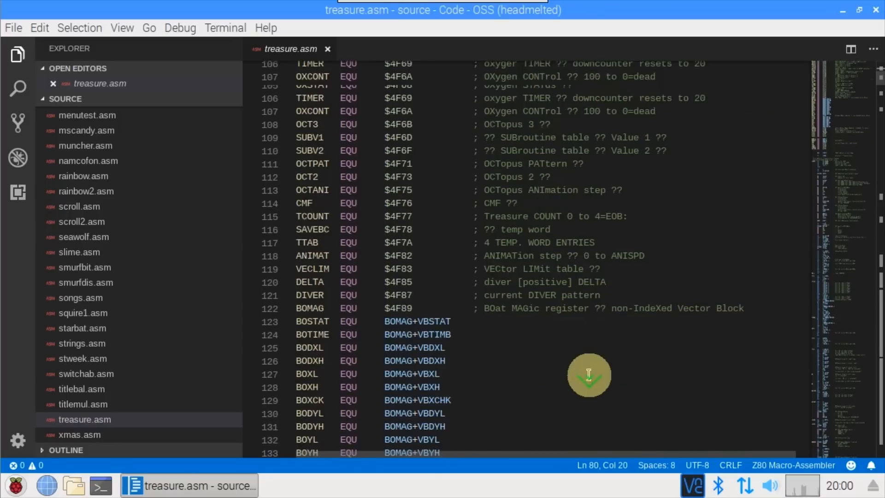
Run the Code - OSS build task to assemble treasure.asm, then return to its editor.
{"action": "scroll", "scroll_direction": "down", "scroll_amount": 3}
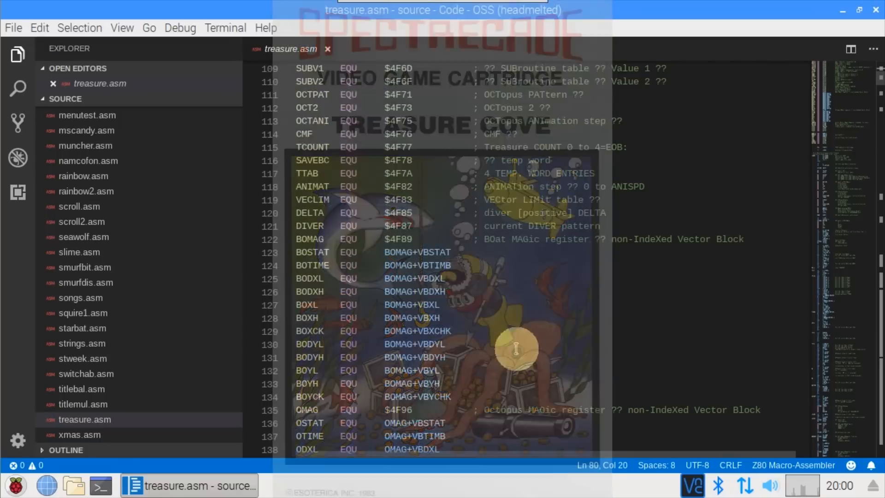
{"action": "left_click", "coordinate": [226, 28]}
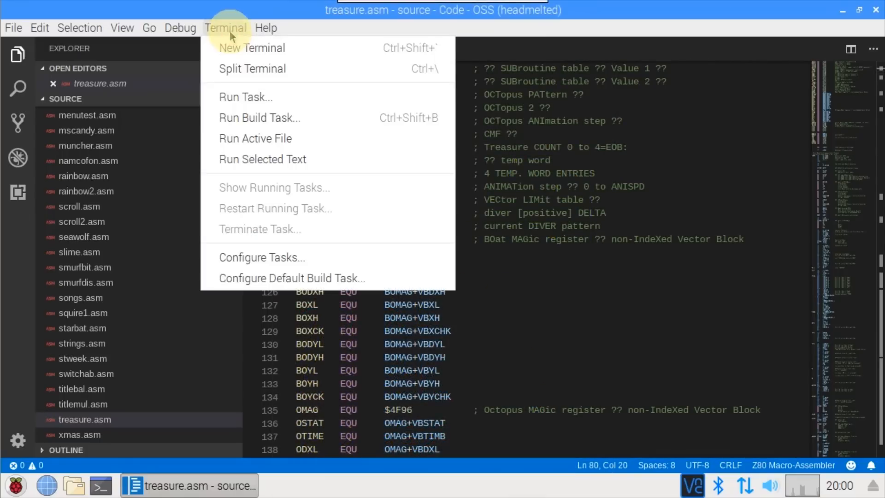
{"action": "mouse_move", "coordinate": [259, 118]}
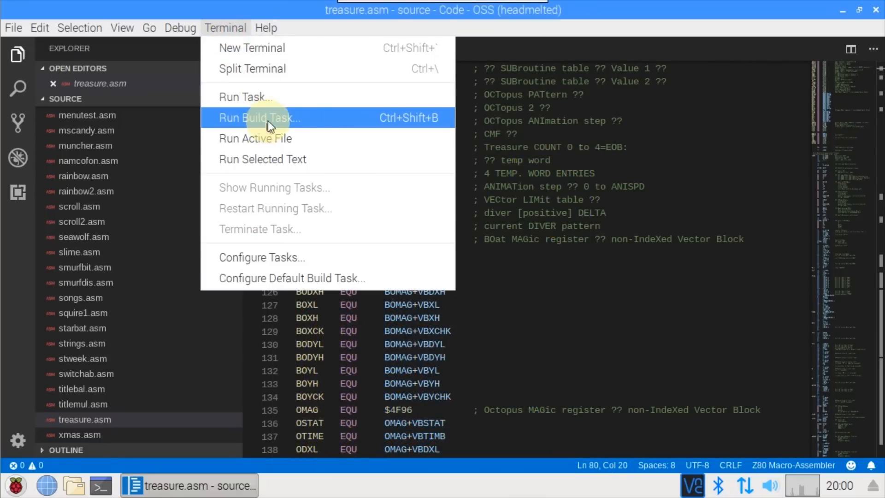
{"action": "left_click", "coordinate": [259, 117]}
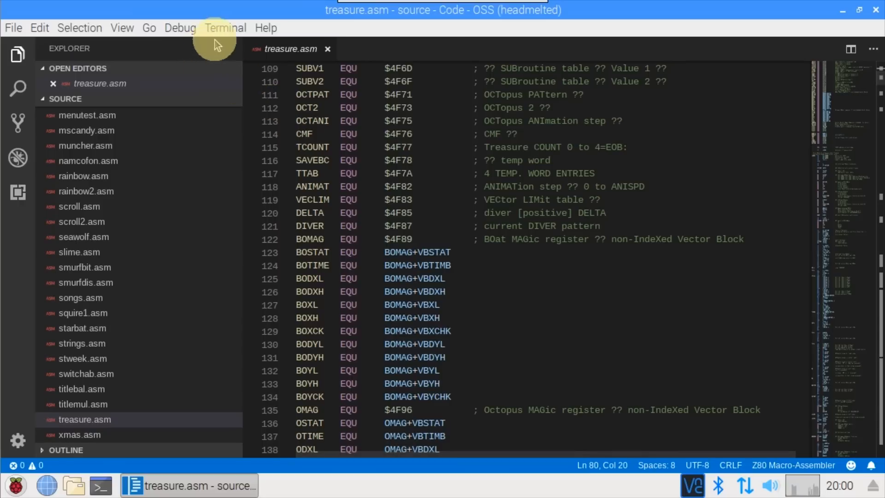
{"action": "left_click", "coordinate": [224, 28]}
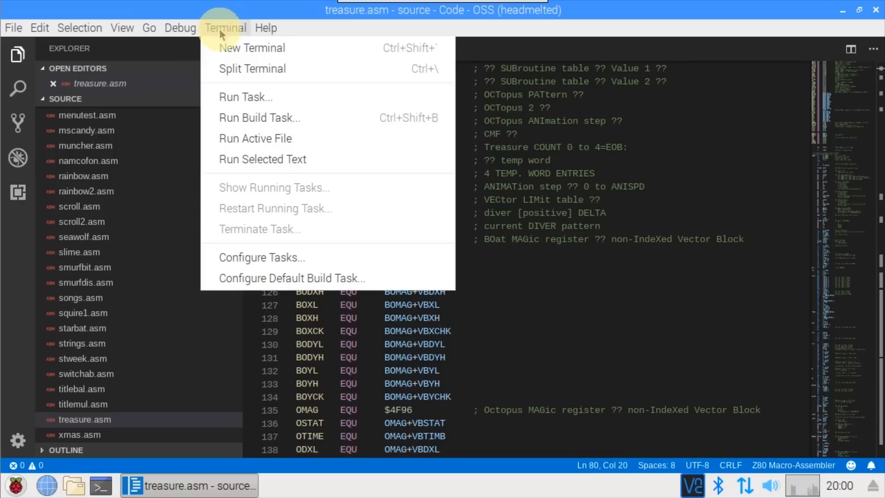
{"action": "left_click", "coordinate": [224, 27]}
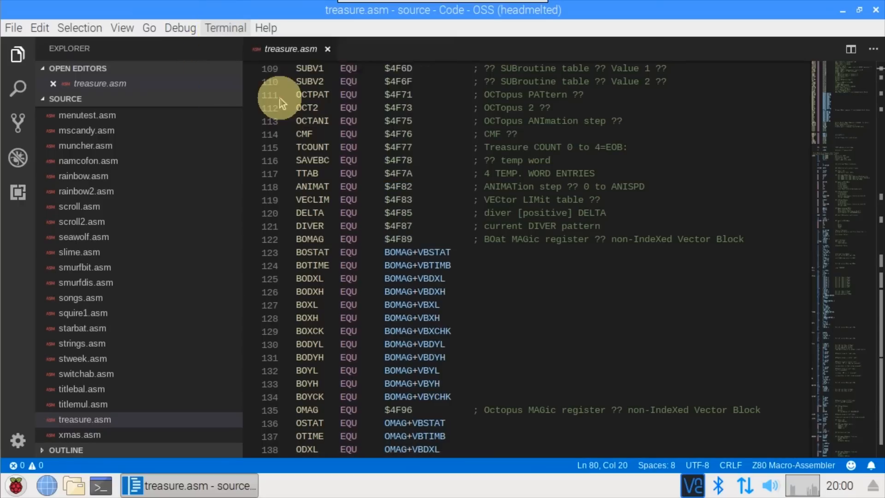
{"action": "left_click", "coordinate": [224, 27]}
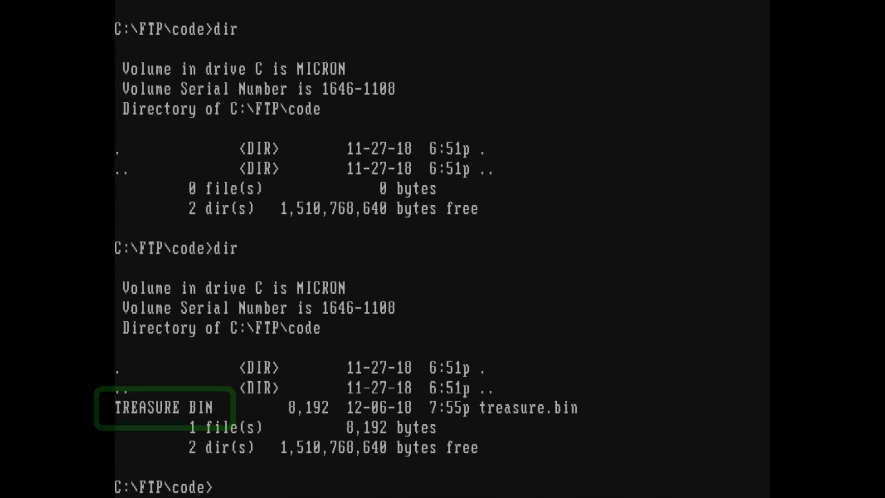
Launch EMP20 from C:\EMP and select Motorola 68766 (option 4) as the target device.
{"action": "type", "text": "cd c:\\emp"}
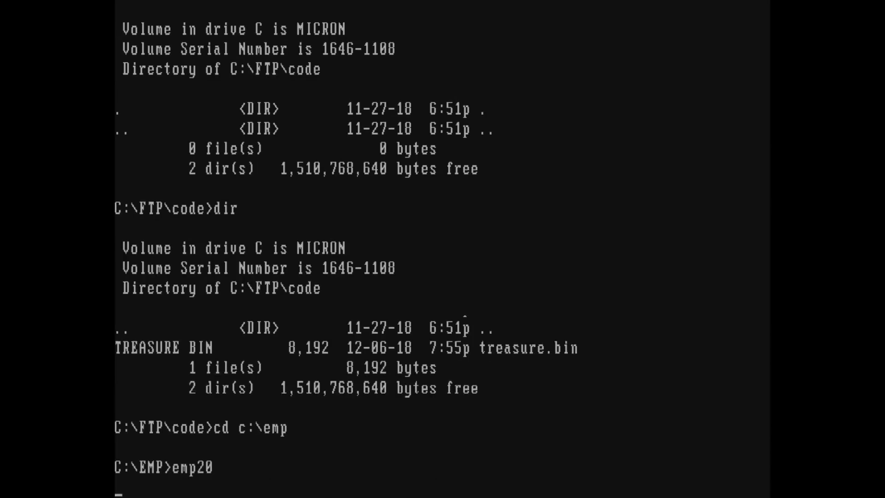
{"action": "key", "text": "enter"}
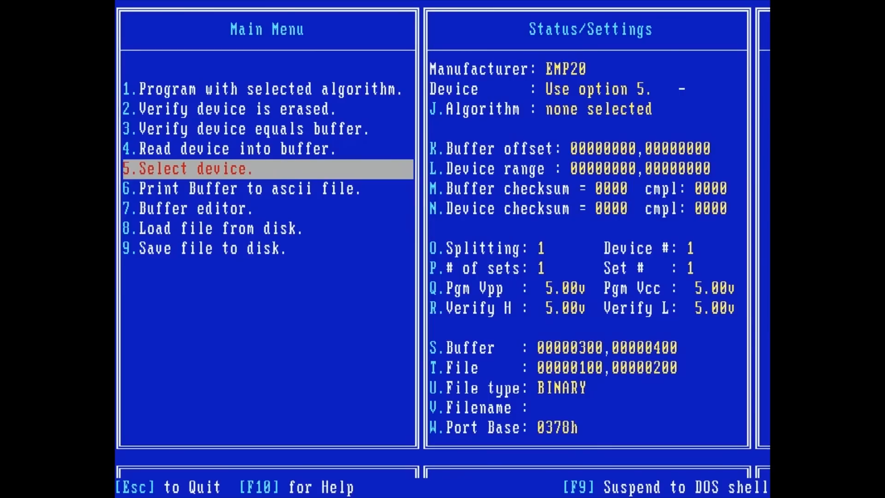
{"action": "left_click", "coordinate": [187, 169]}
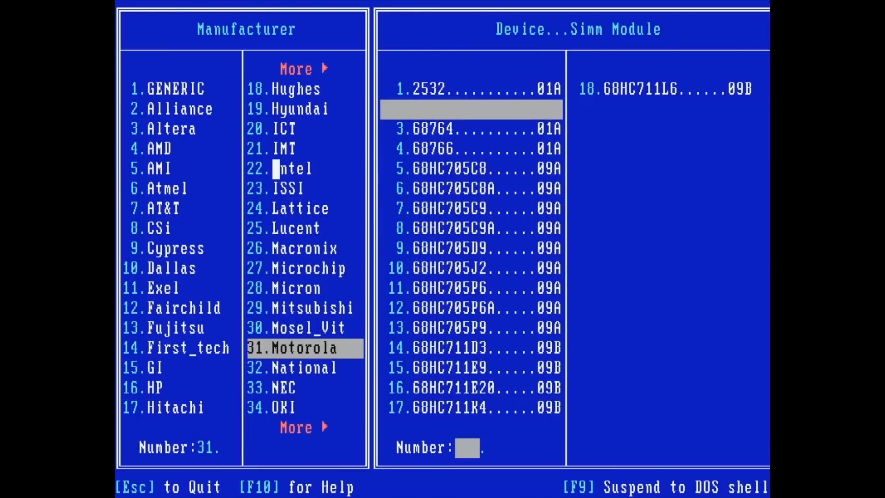
{"action": "type", "text": "4"}
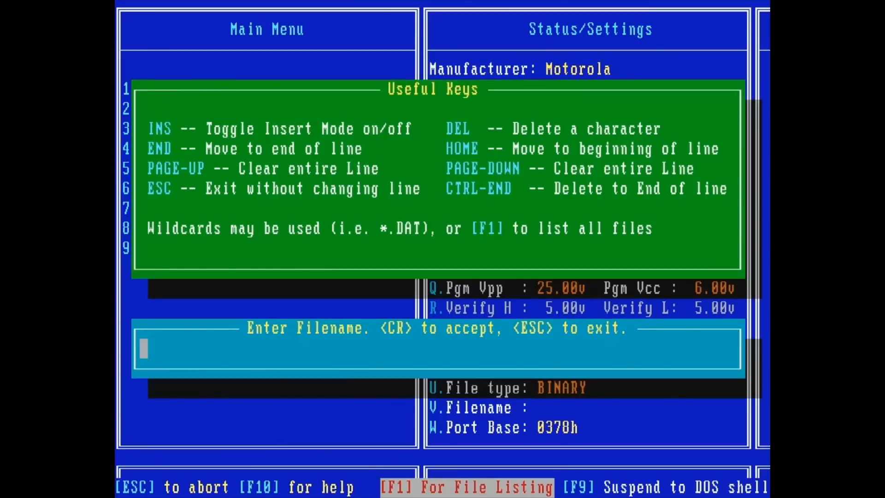
Browse the file listing to FTP\CODE and load TREASURE.BIN into the buffer.
{"action": "key", "text": "f1"}
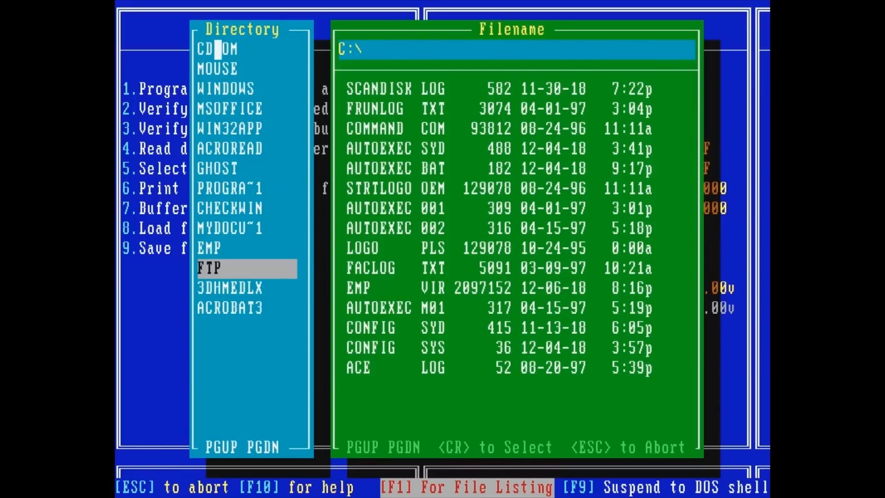
{"action": "double_click", "coordinate": [209, 267]}
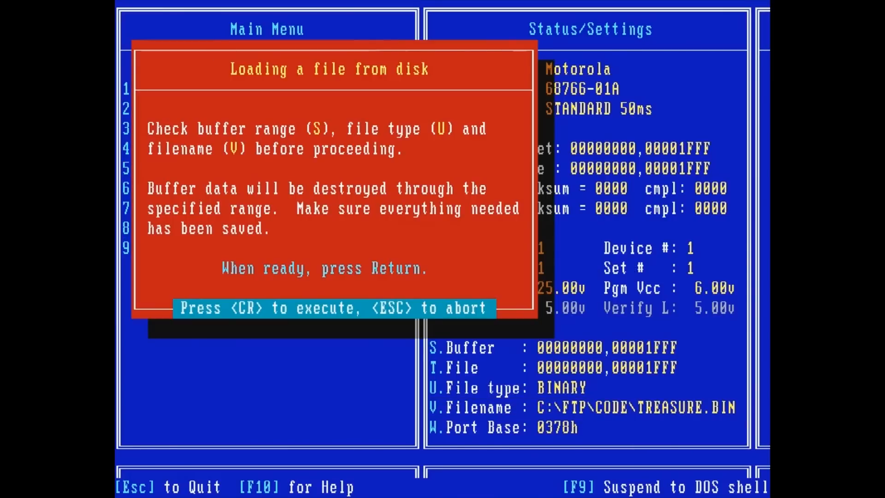
{"action": "key", "text": "Return"}
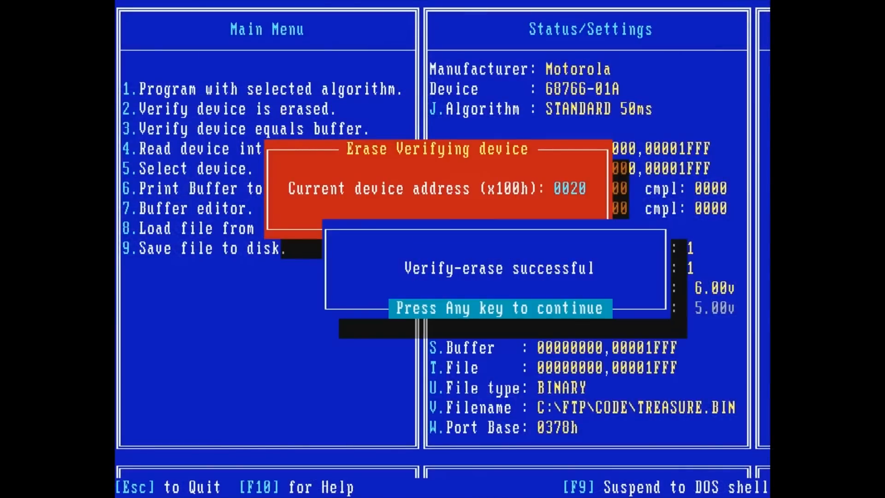
Dismiss the erase result, program the 68766 with TREASURE.BIN, and acknowledge success.
{"action": "key", "text": "enter"}
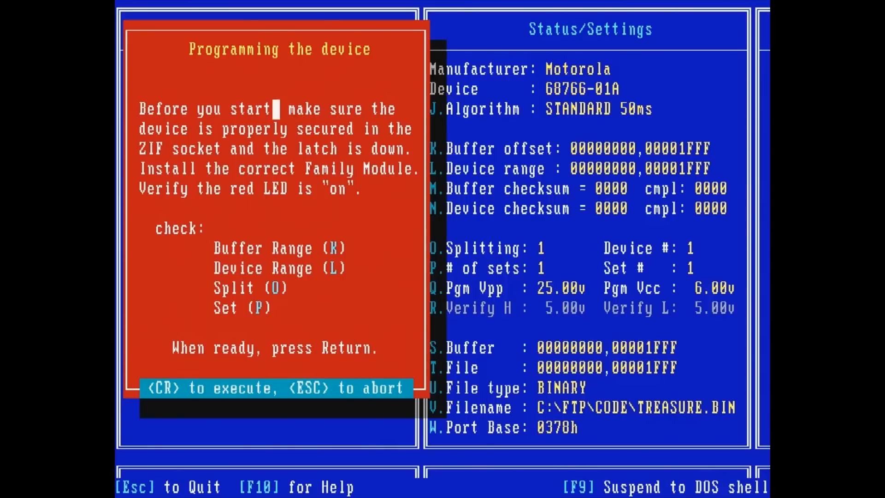
{"action": "key", "text": "Return"}
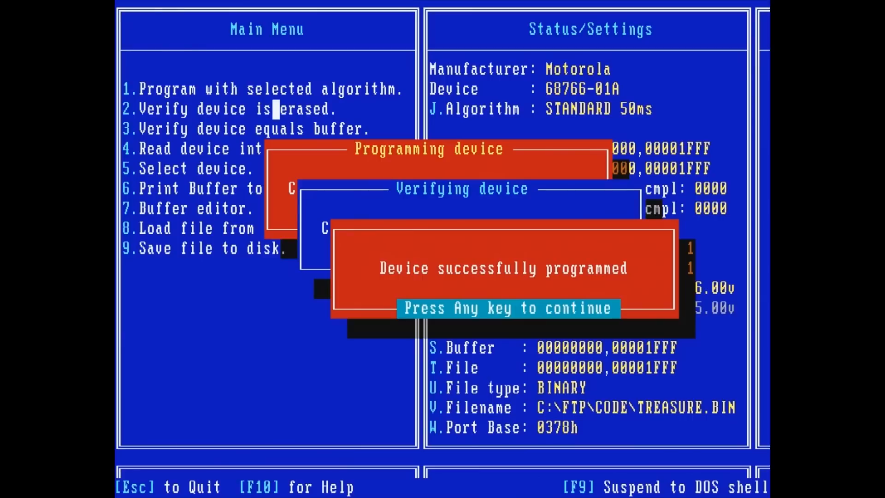
{"action": "key", "text": "enter"}
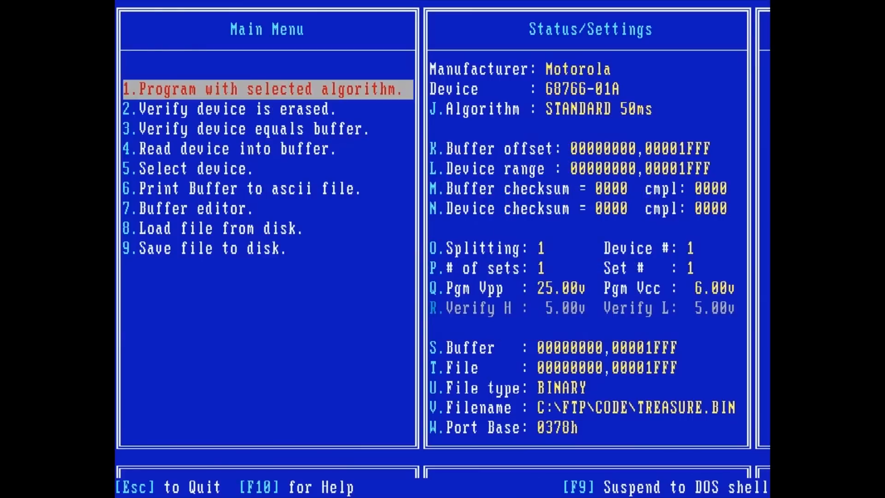